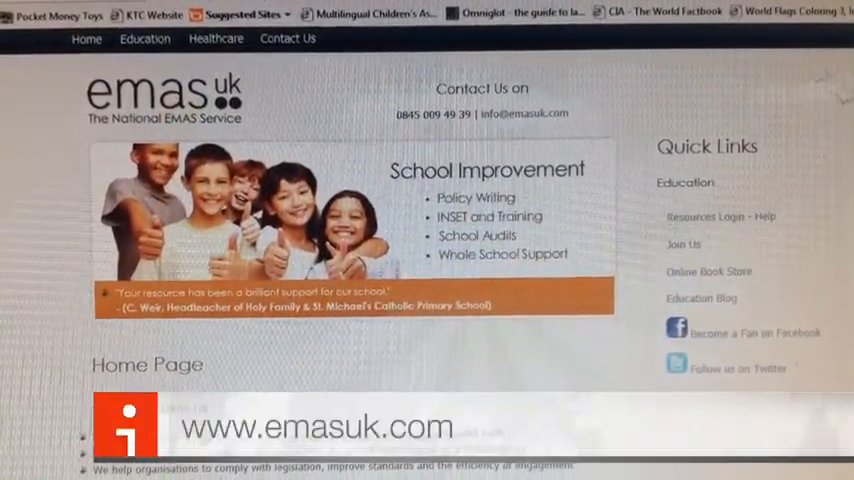
Step: Sign in to EMAS UK with the entered credentials, reaching the Resources Library
scroll("up", 3)
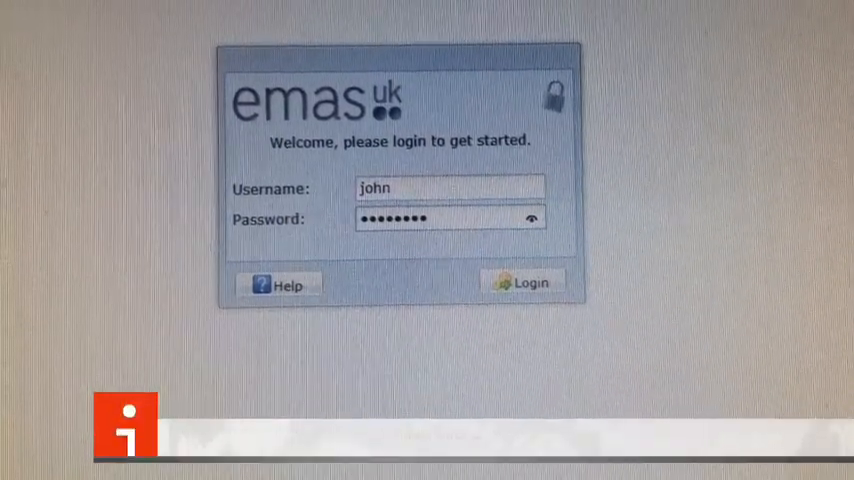
left_click(522, 282)
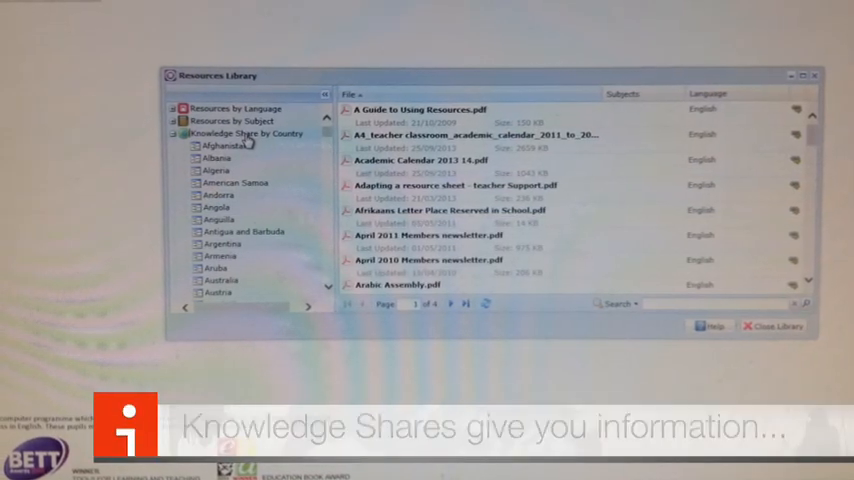
Step: Select Afghanistan under Knowledge Shares by Country to show its knowledge share file
left_click(220, 144)
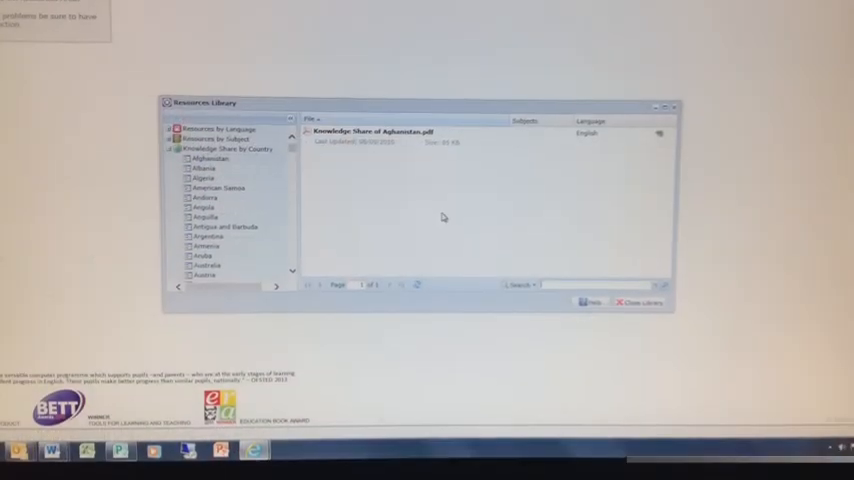